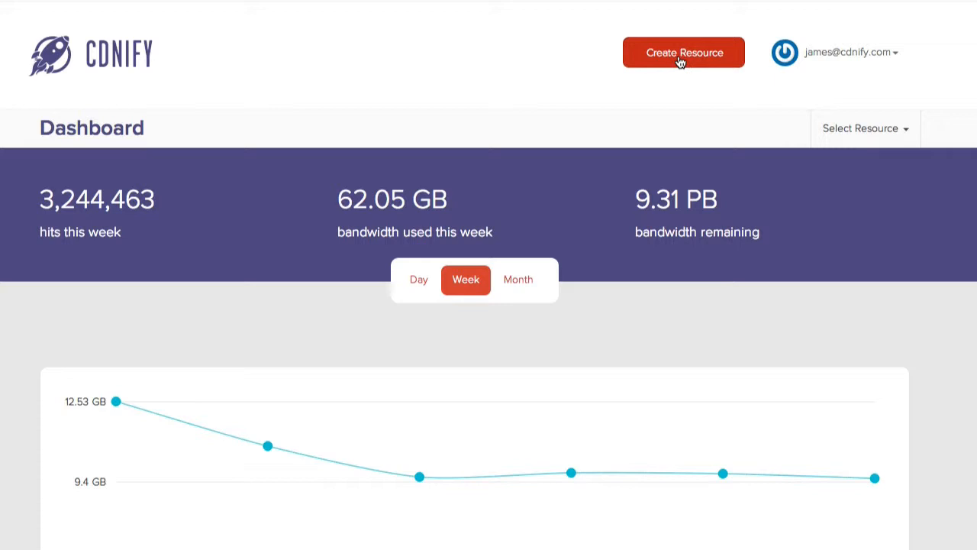
Step: Open the Create Resource form from the CDNify dashboard
{"action": "left_click", "coordinate": [684, 52]}
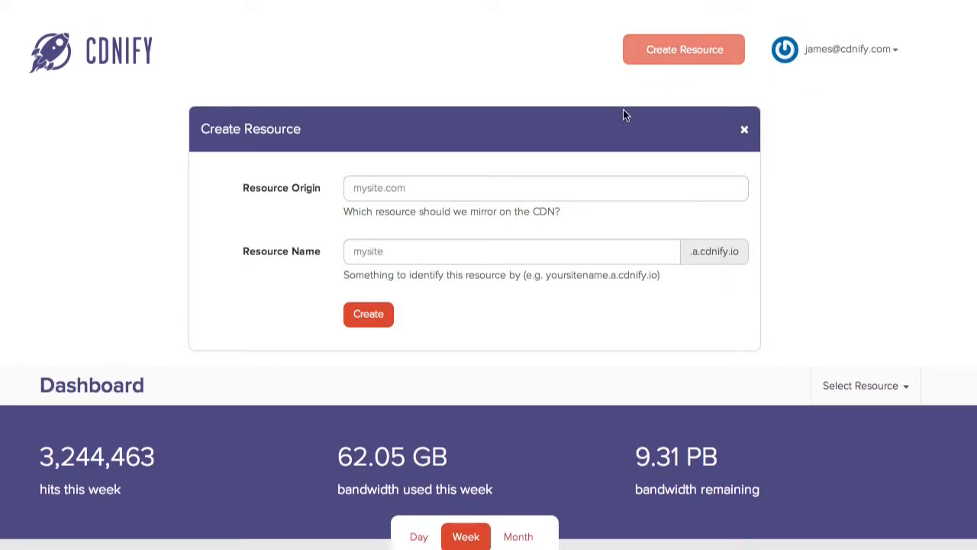
Step: Set the resource origin to demo123.org from the suggestions
{"action": "left_click", "coordinate": [545, 188]}
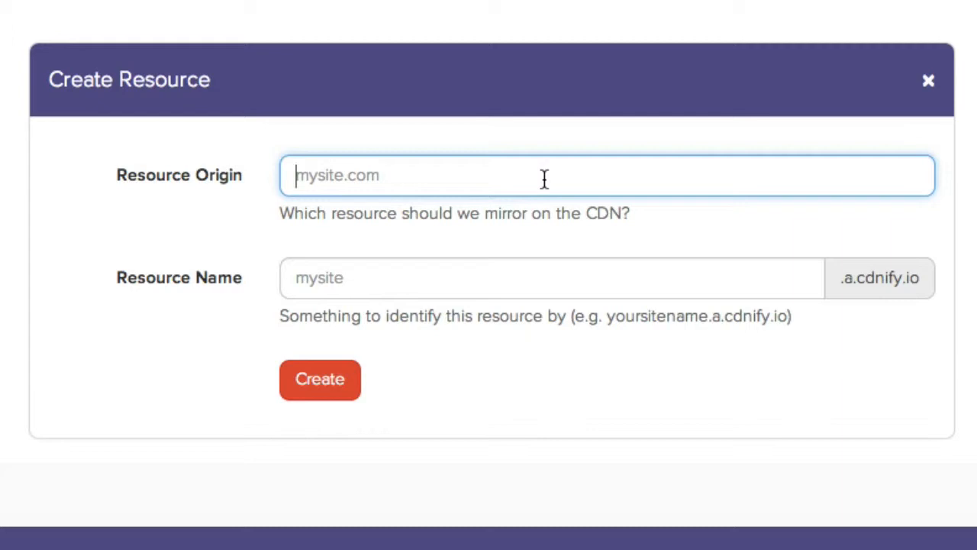
{"action": "type", "text": "demo"}
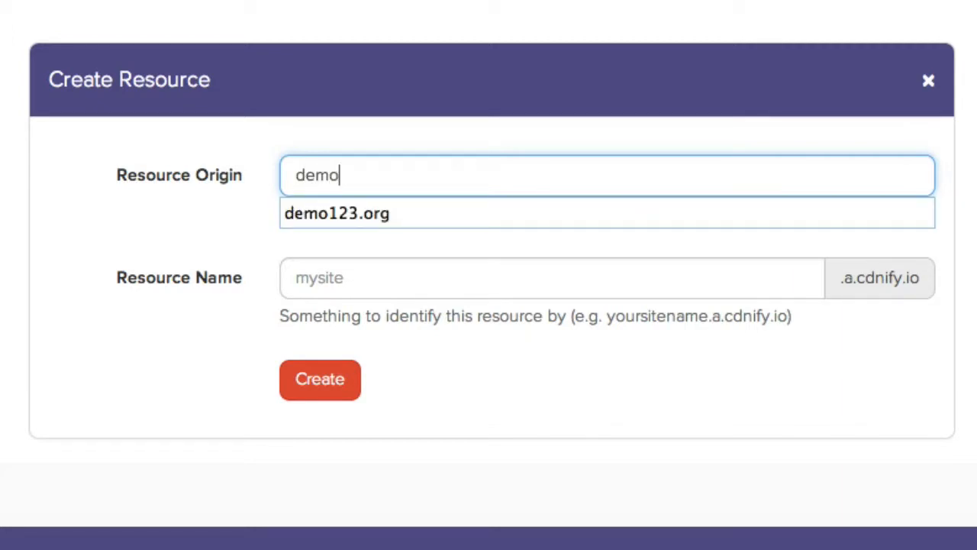
{"action": "left_click", "coordinate": [336, 213]}
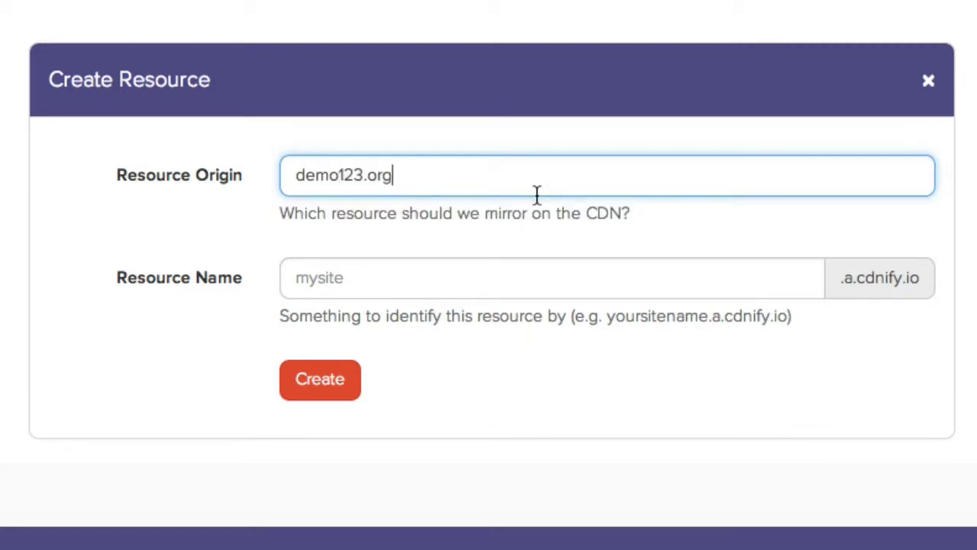
{"action": "mouse_move", "coordinate": [361, 204]}
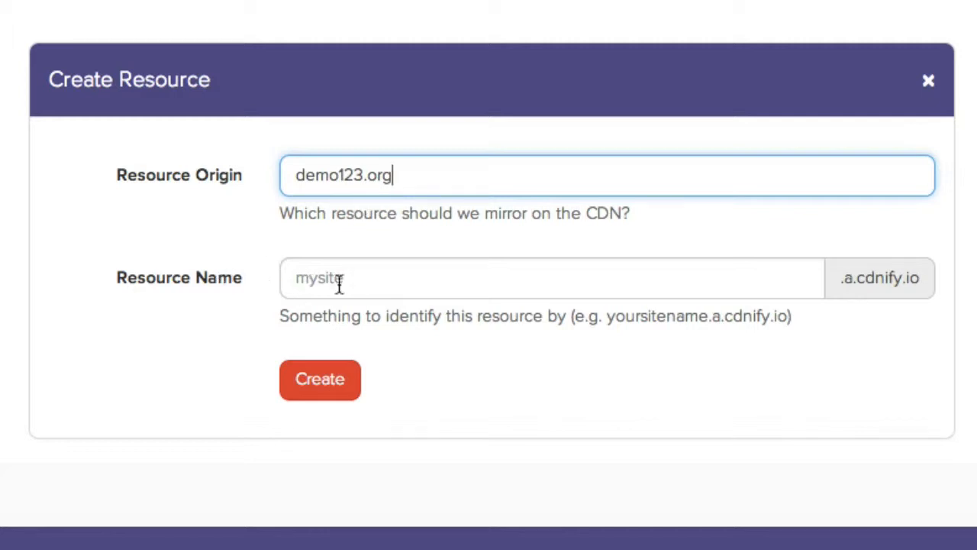
Step: Name the resource demo12345 and submit the form
{"action": "left_click", "coordinate": [550, 277]}
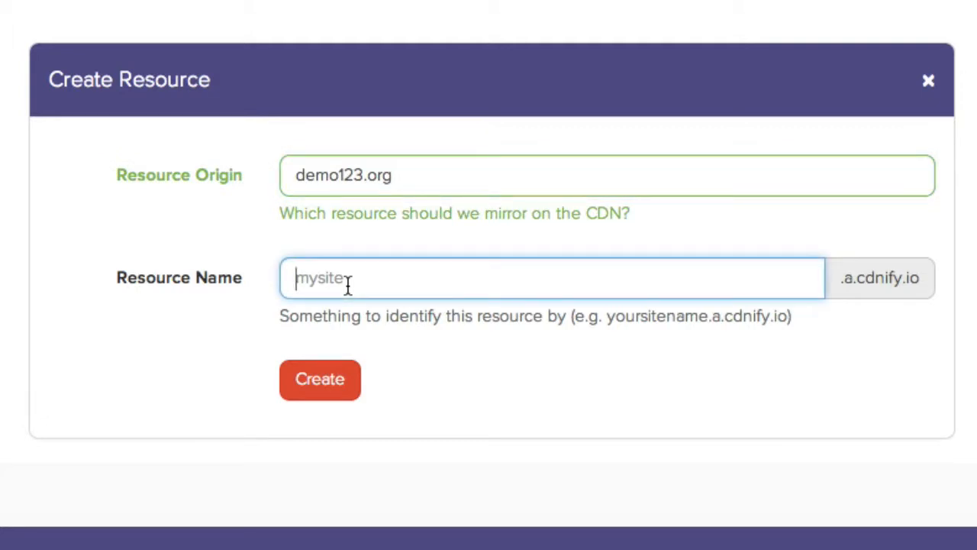
{"action": "type", "text": "demo12345"}
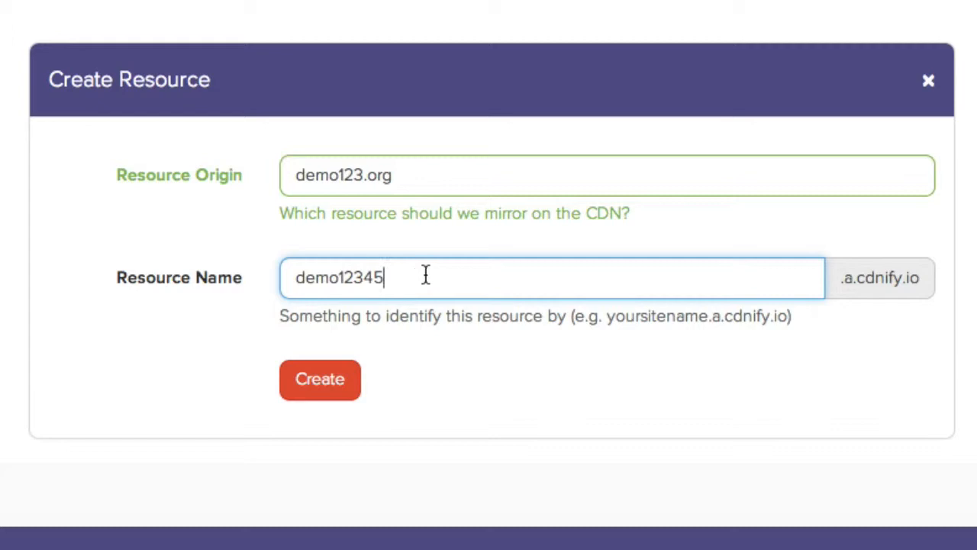
{"action": "mouse_move", "coordinate": [347, 385]}
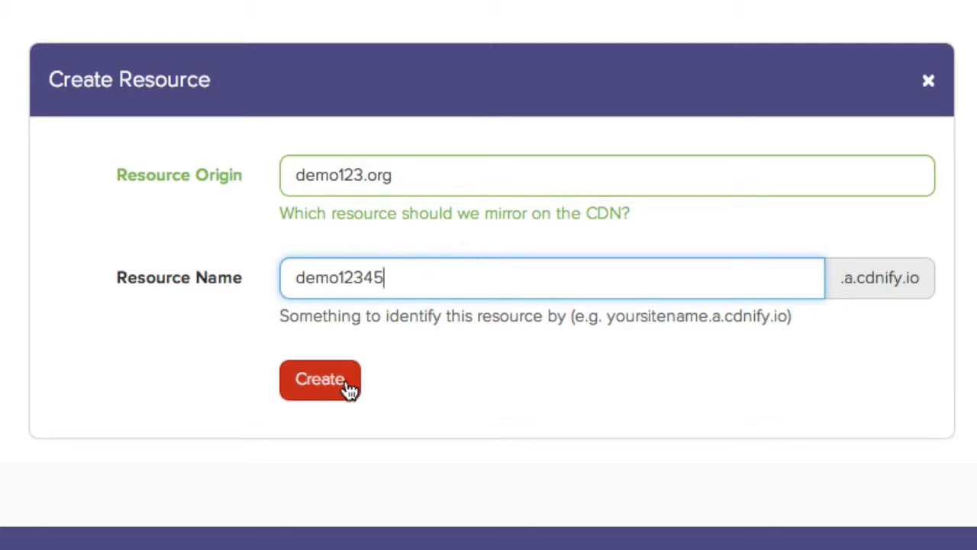
{"action": "left_click", "coordinate": [320, 379]}
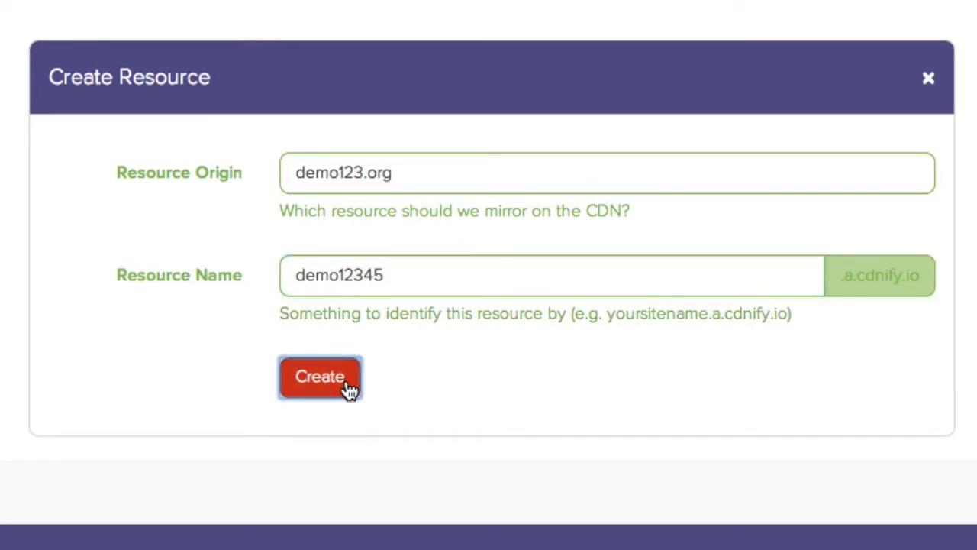
{"action": "left_click", "coordinate": [320, 376]}
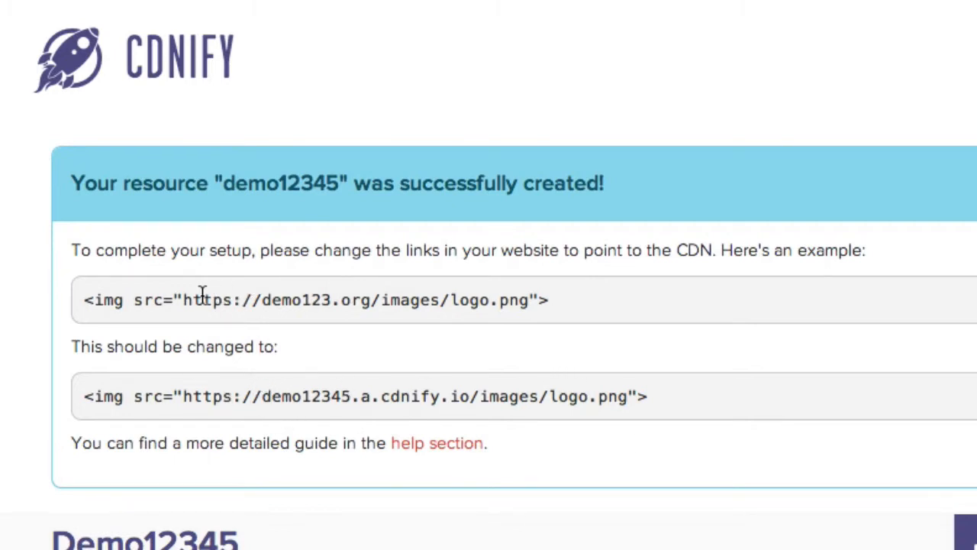
{"action": "mouse_move", "coordinate": [458, 319]}
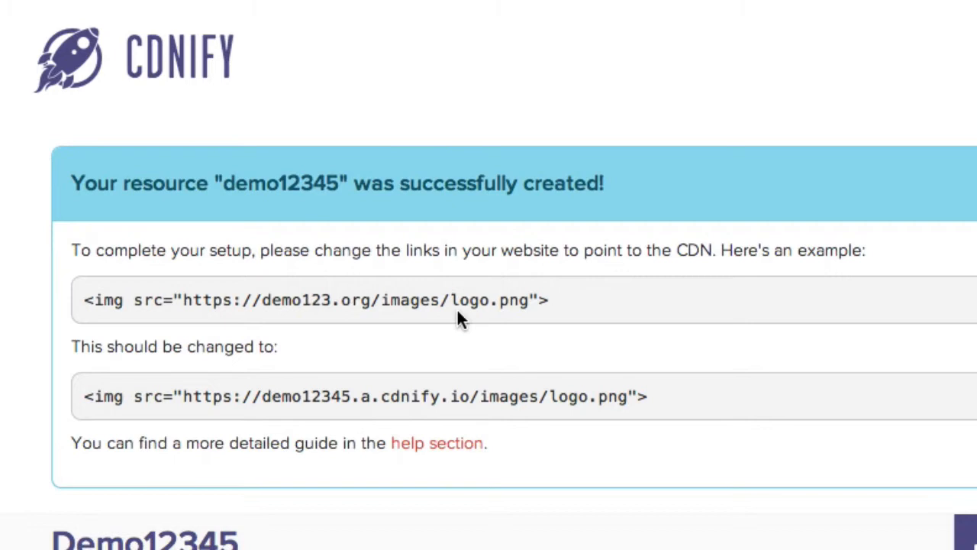
{"action": "mouse_move", "coordinate": [546, 294]}
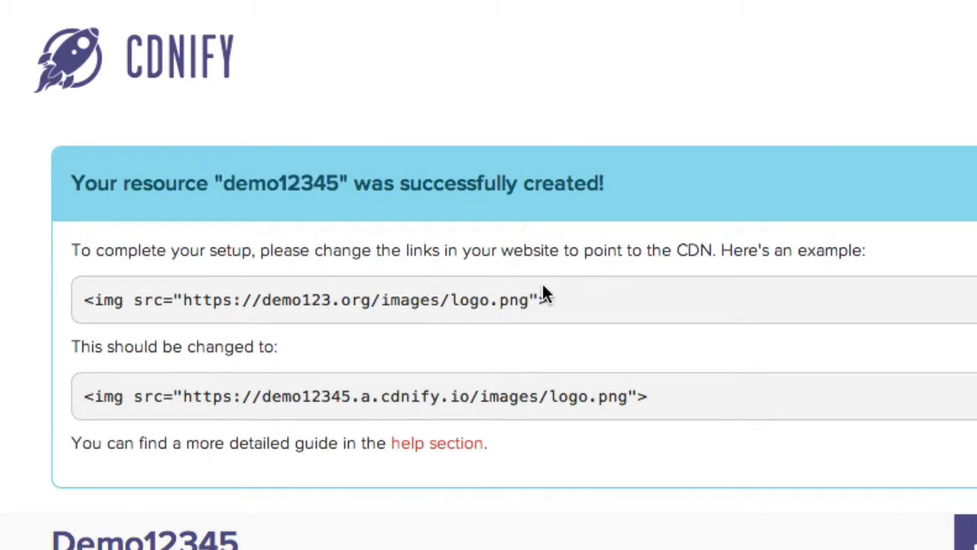
{"action": "left_click_drag", "start_coordinate": [538, 299], "coordinate": [194, 299]}
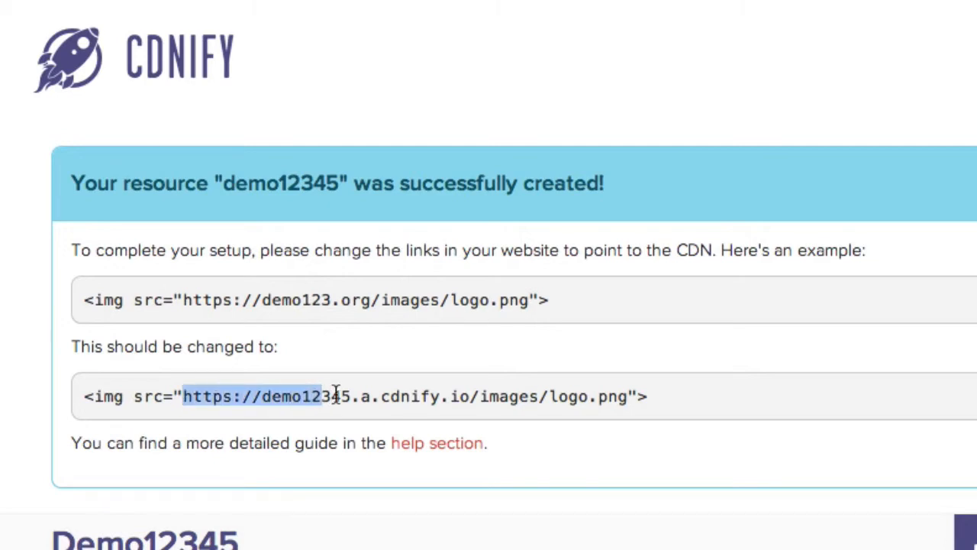
{"action": "left_click_drag", "start_coordinate": [336, 396], "coordinate": [632, 396]}
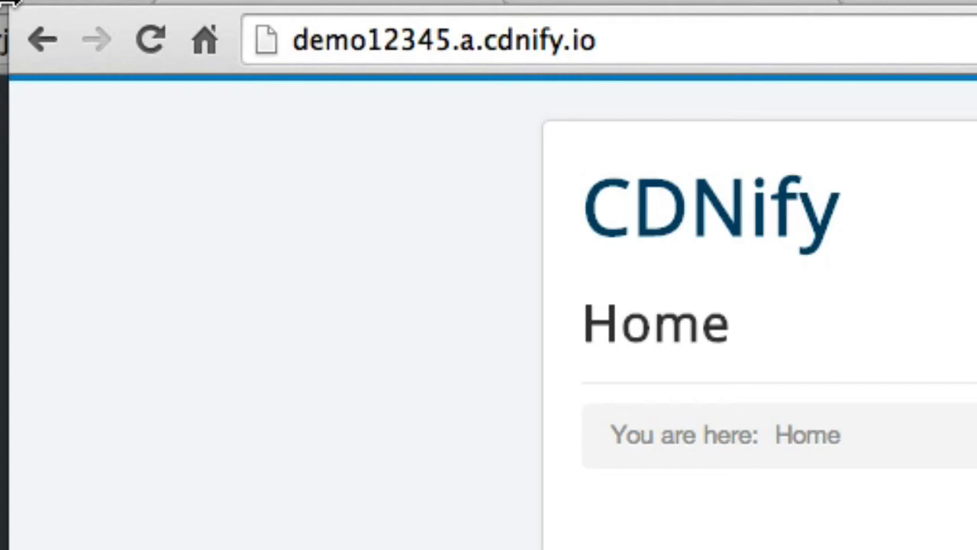
{"action": "mouse_move", "coordinate": [661, 218]}
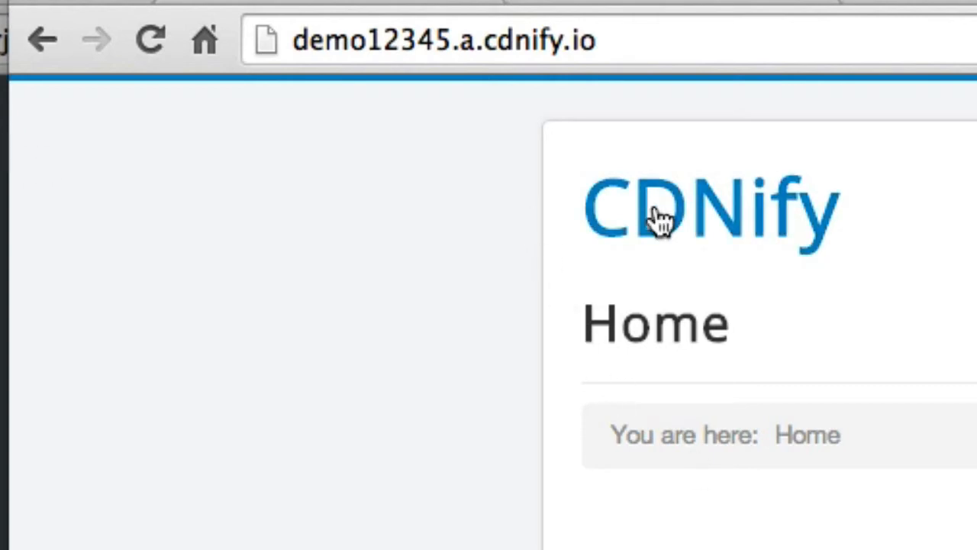